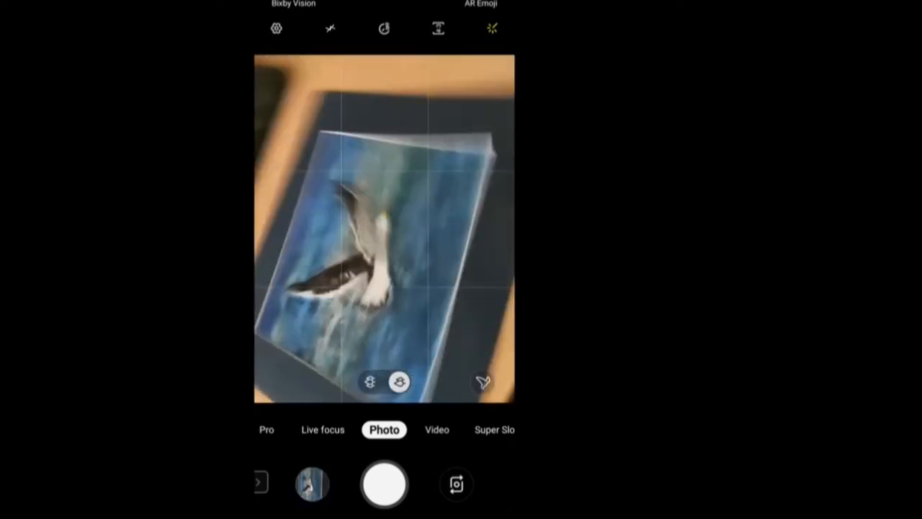
Step: Capture the seagull painting with the camera and launch Snapseed from the home screen
left_click(312, 483)
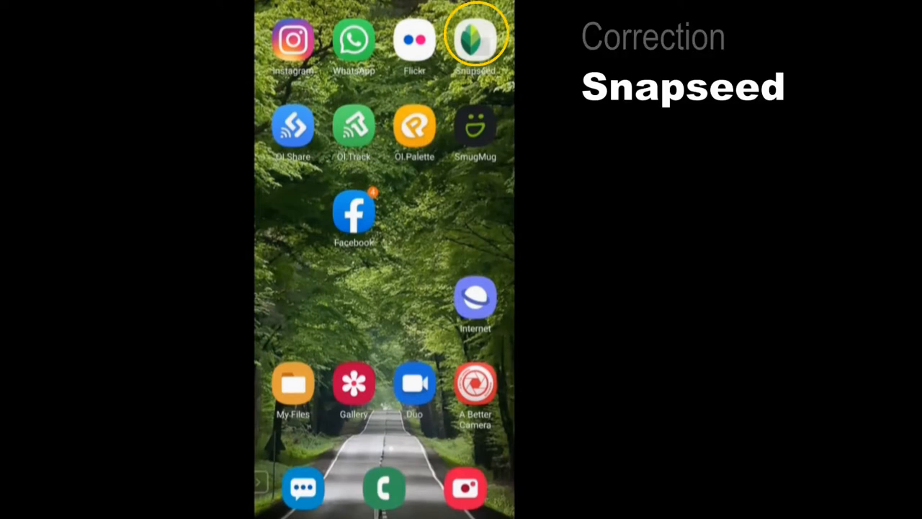
left_click(476, 40)
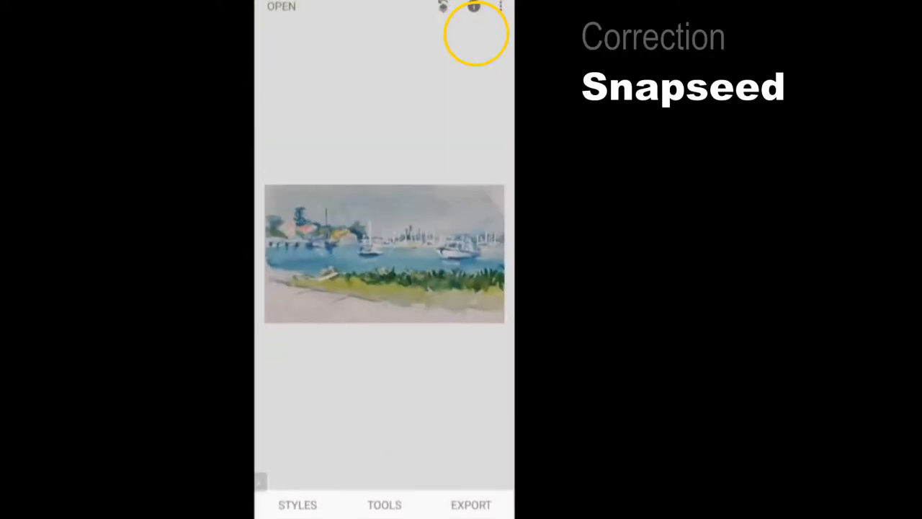
Step: Load the seagull photo, browse the Styles thumbnails, and show the Tools menu
left_click(281, 6)
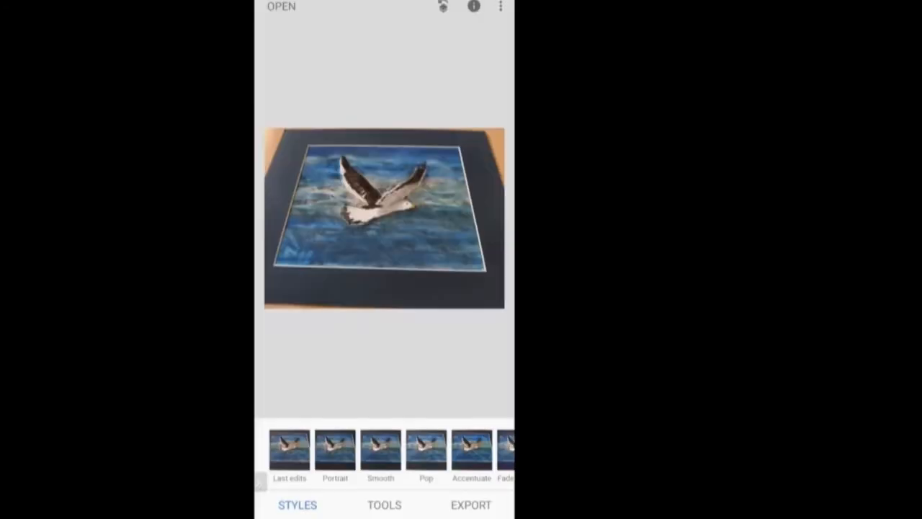
scroll("left", 3)
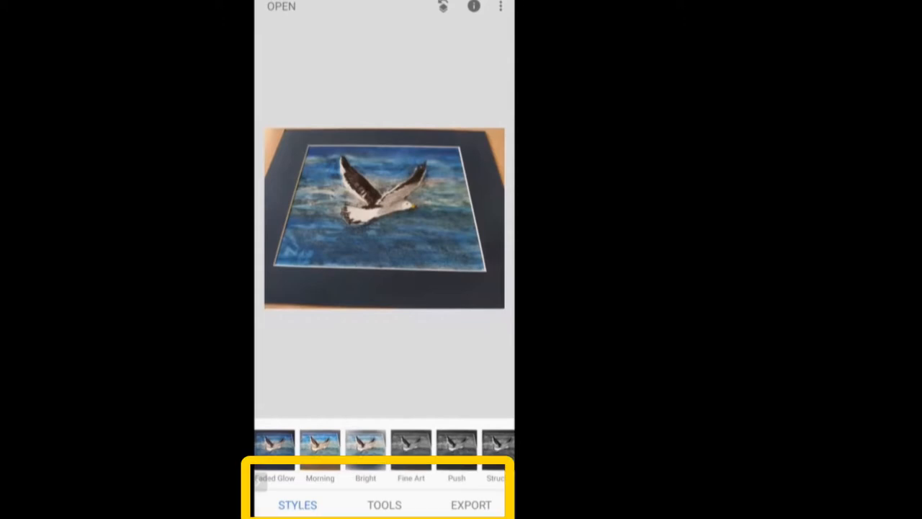
scroll("left", 3)
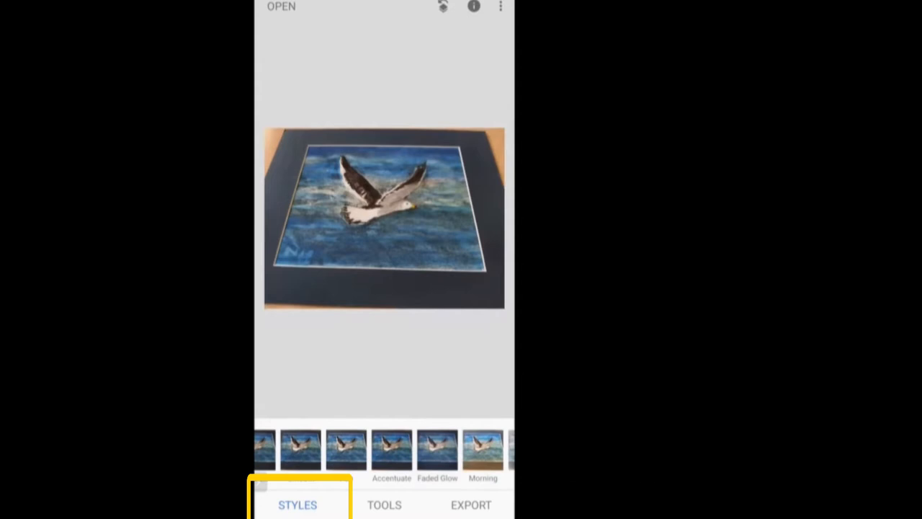
scroll("left", 3)
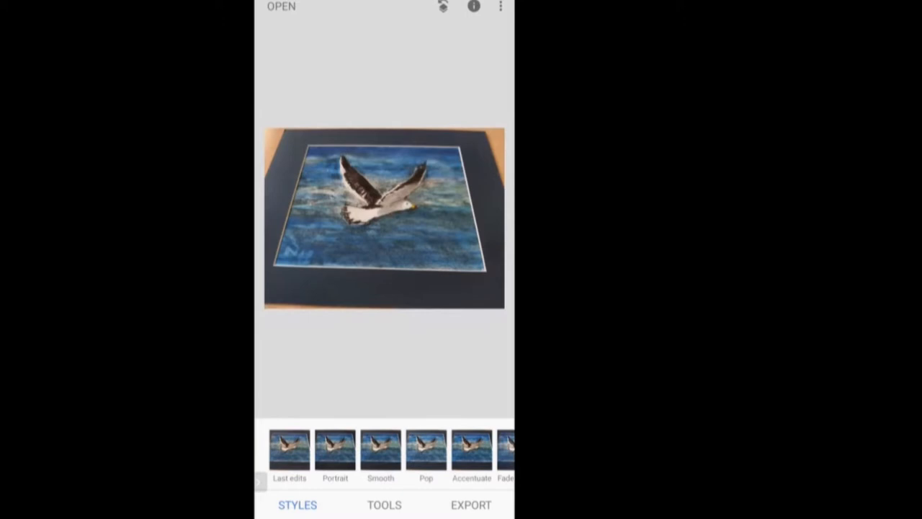
left_click(383, 505)
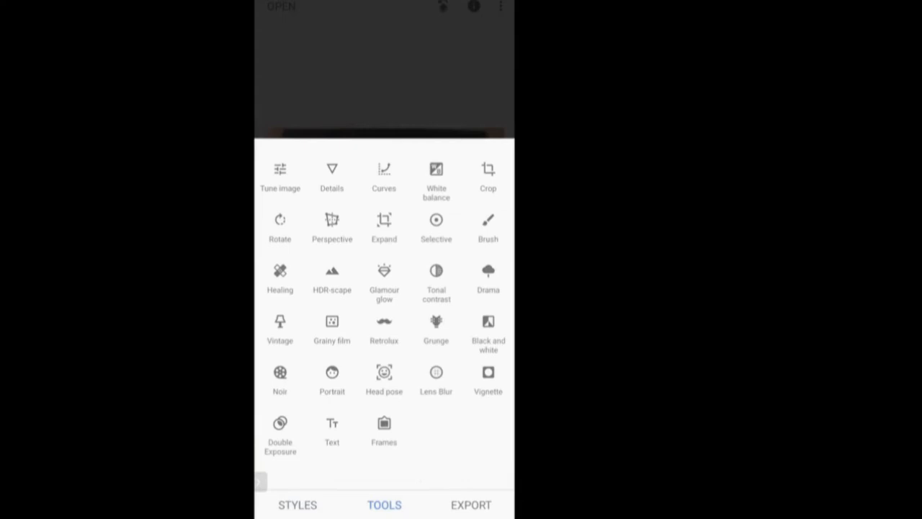
Step: Begin a Perspective correction using Tilt to square up the painting's edges
left_click(331, 219)
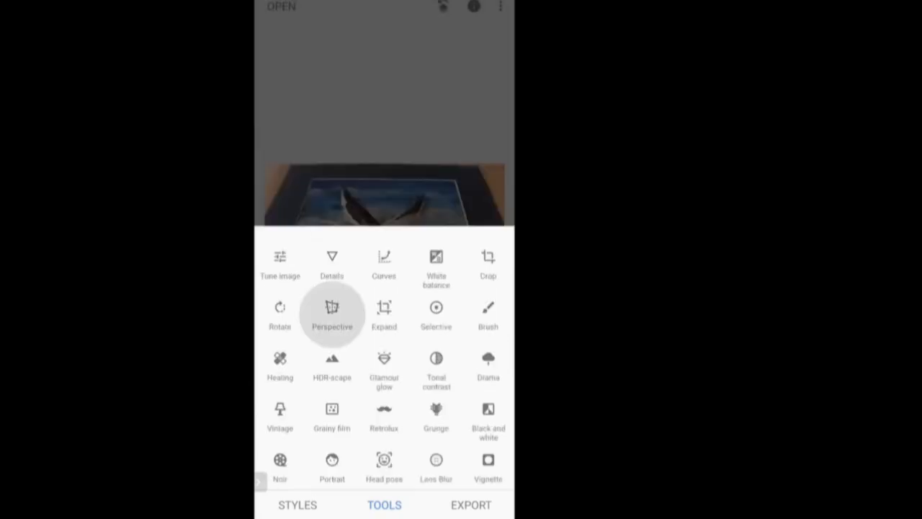
left_click(331, 314)
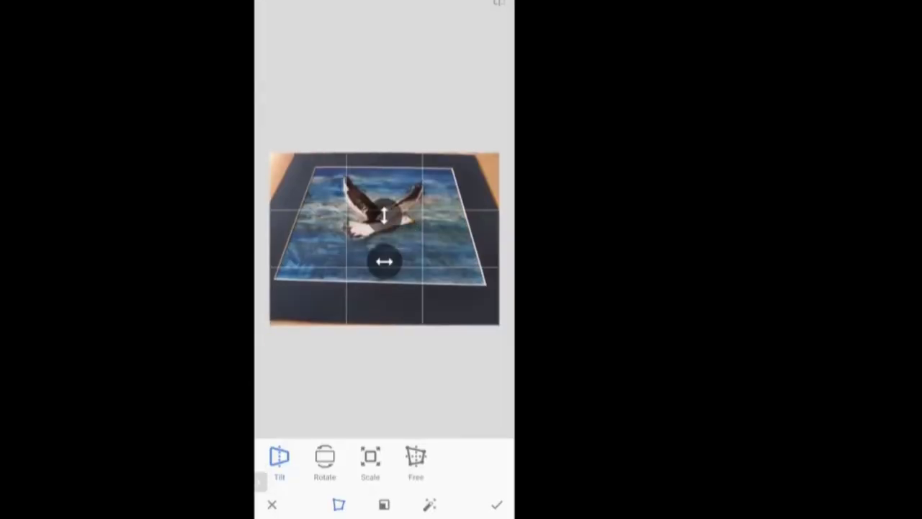
left_click(279, 461)
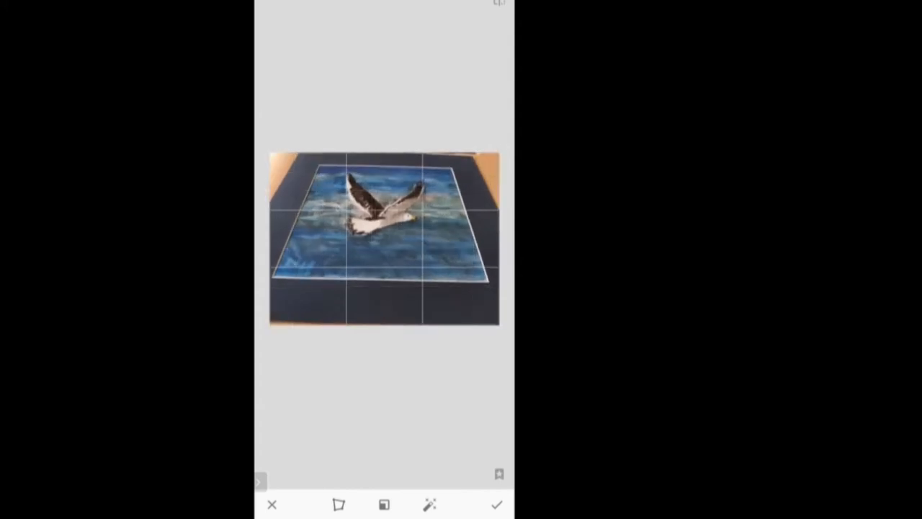
left_click(338, 504)
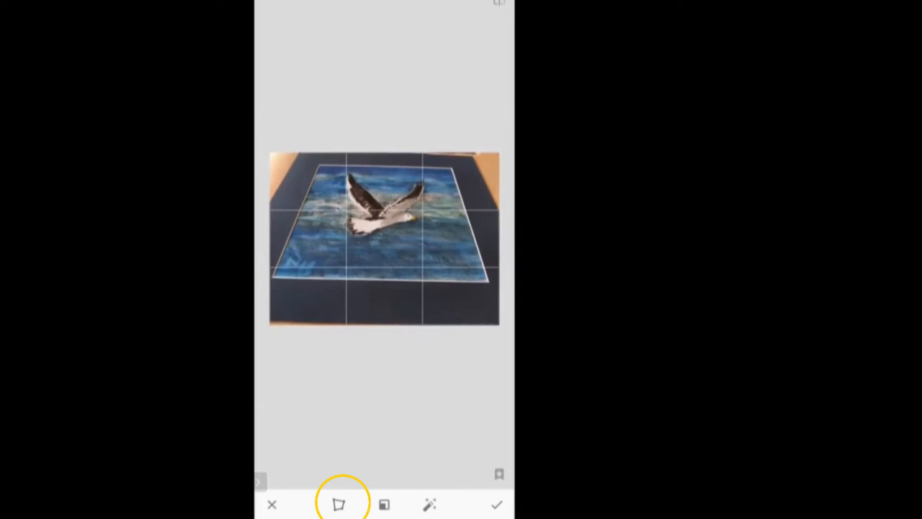
Step: Switch Perspective to Free, drag the corners into a true rectangle, and apply it
left_click(339, 504)
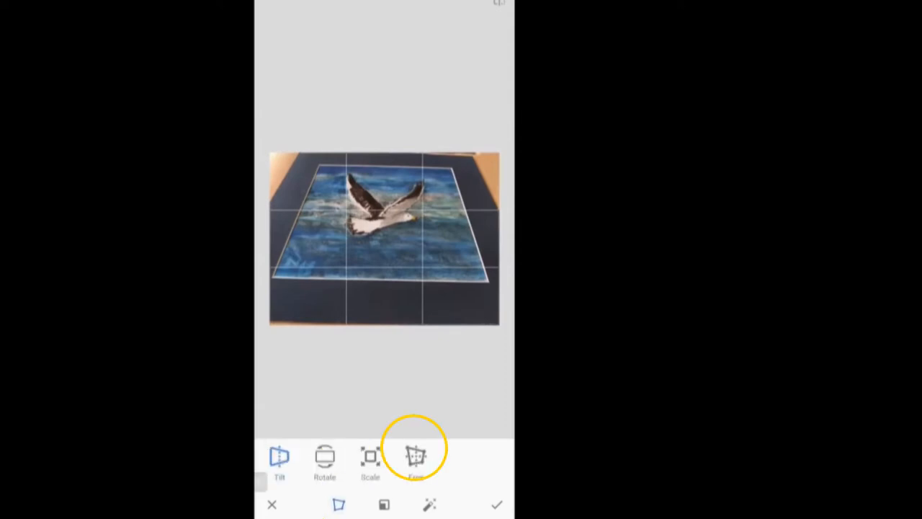
left_click(415, 459)
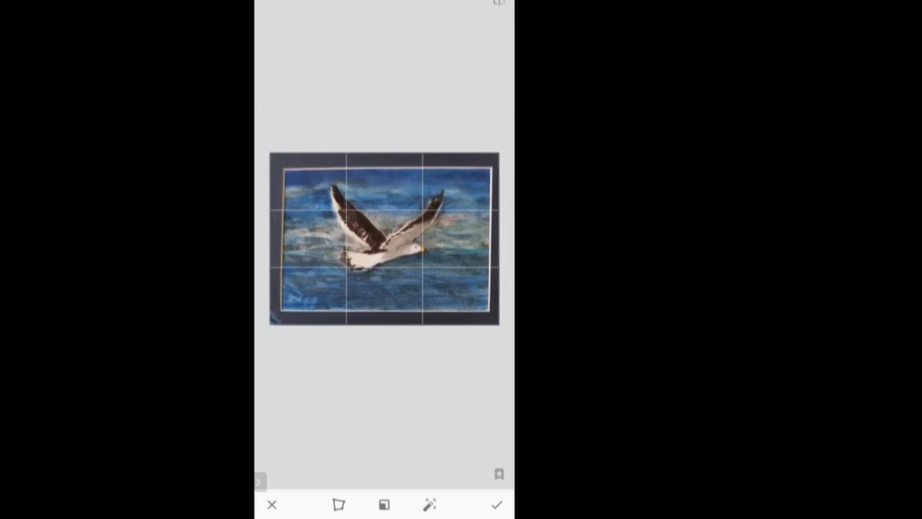
left_click(496, 504)
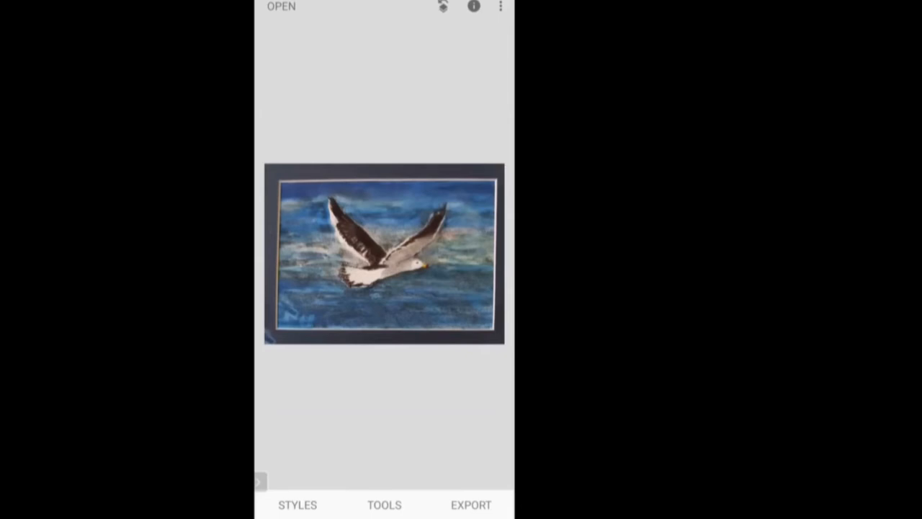
Step: Neutralise white balance by sampling the gull's white body with the eyedropper, then apply
left_click(383, 504)
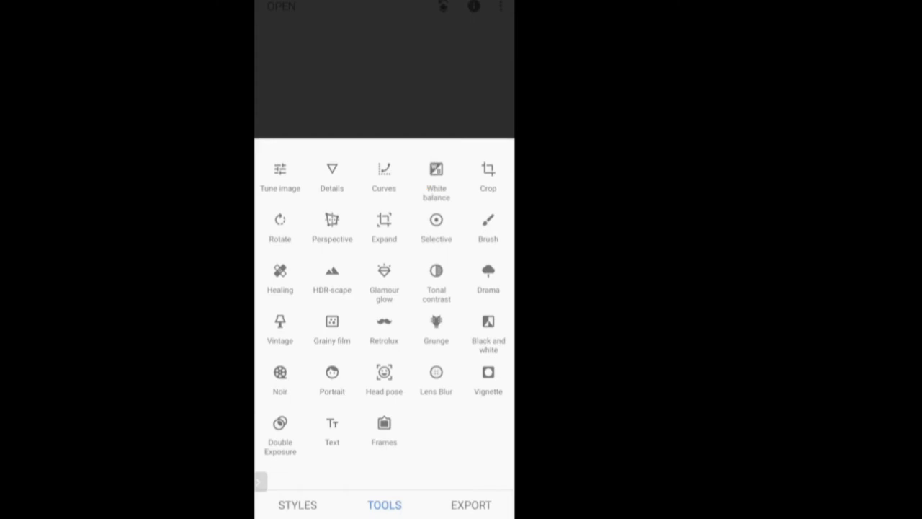
left_click(436, 175)
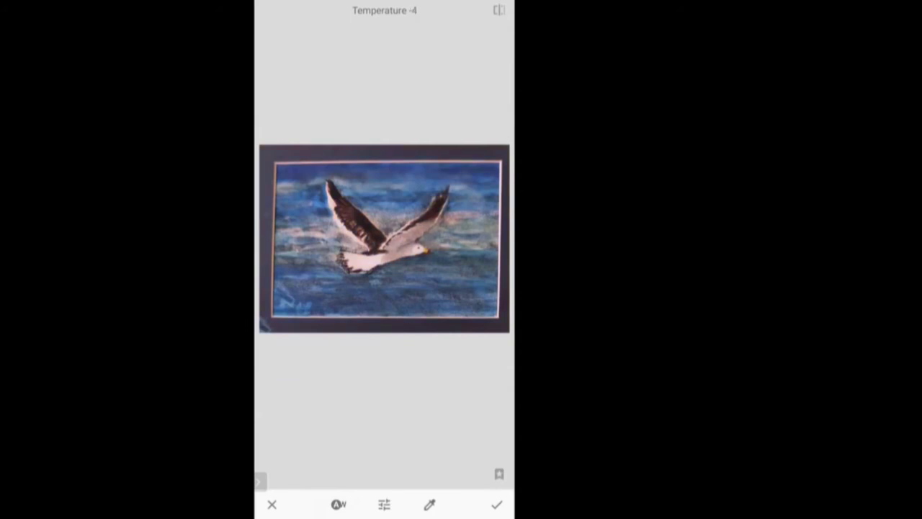
left_click(430, 505)
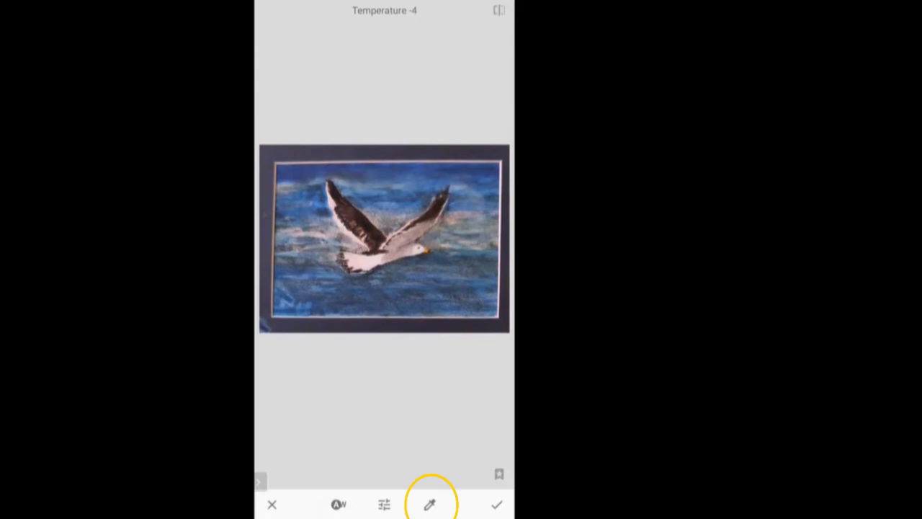
left_click(429, 505)
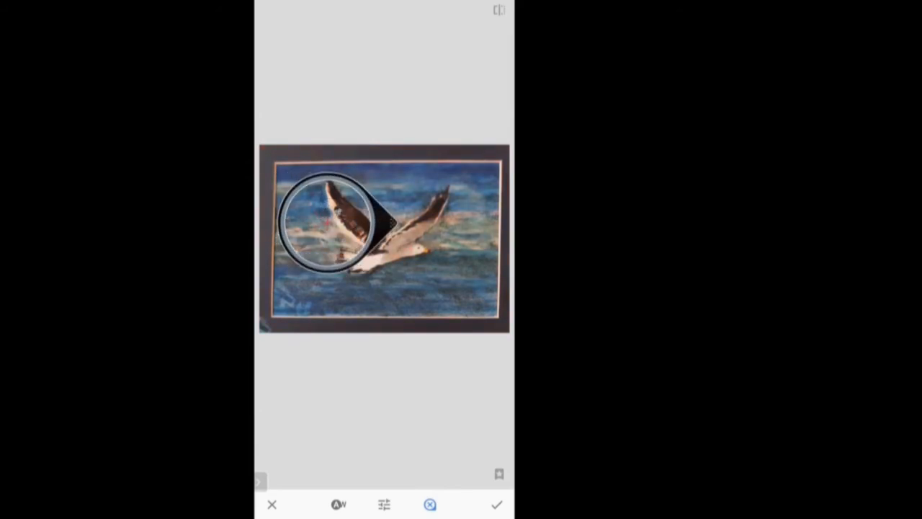
left_click_drag(331, 219, 363, 271)
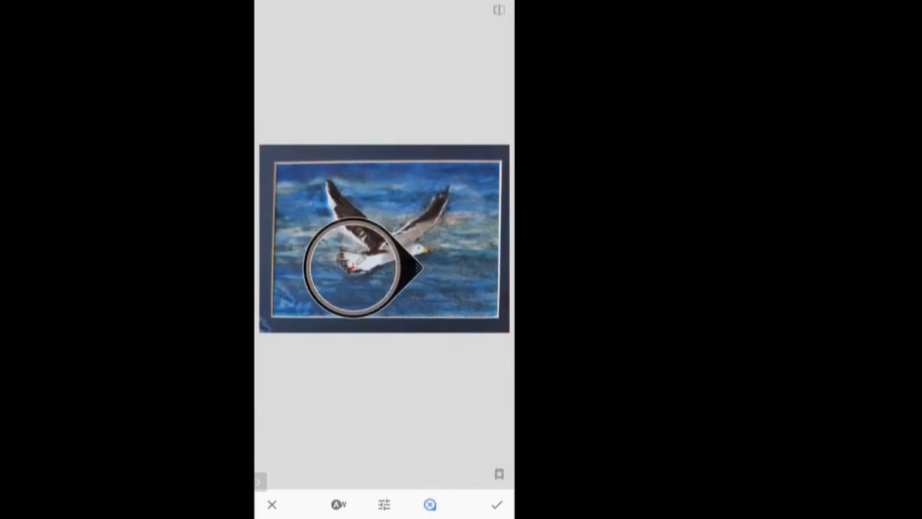
left_click_drag(358, 270, 367, 259)
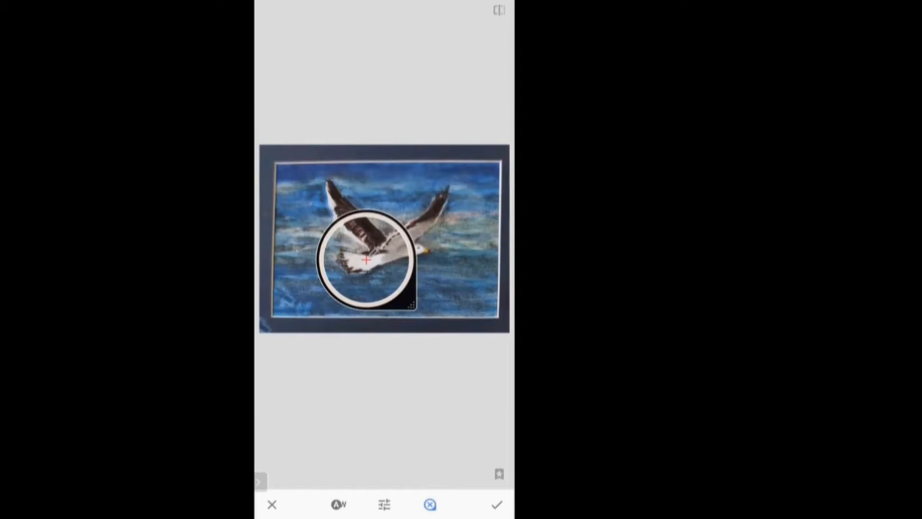
left_click(496, 505)
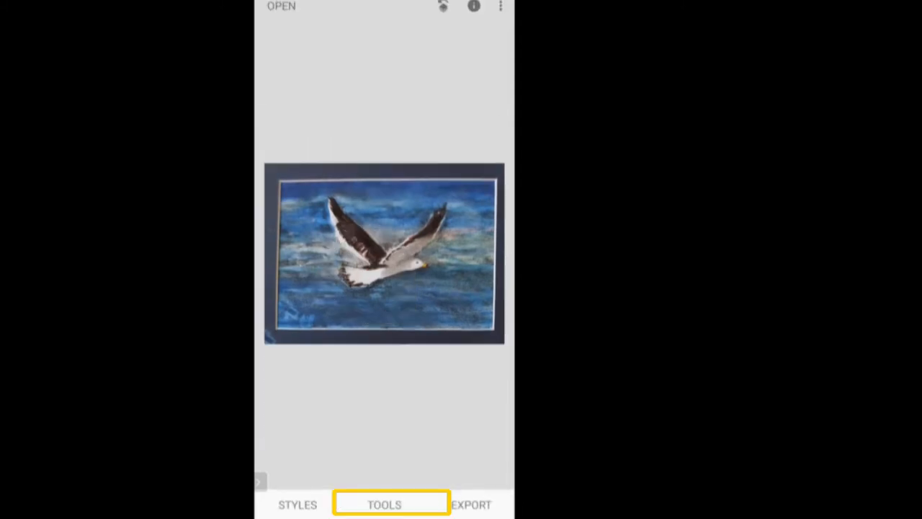
Step: In Tune Image set Ambiance to +14 and apply the adjustment
left_click(383, 504)
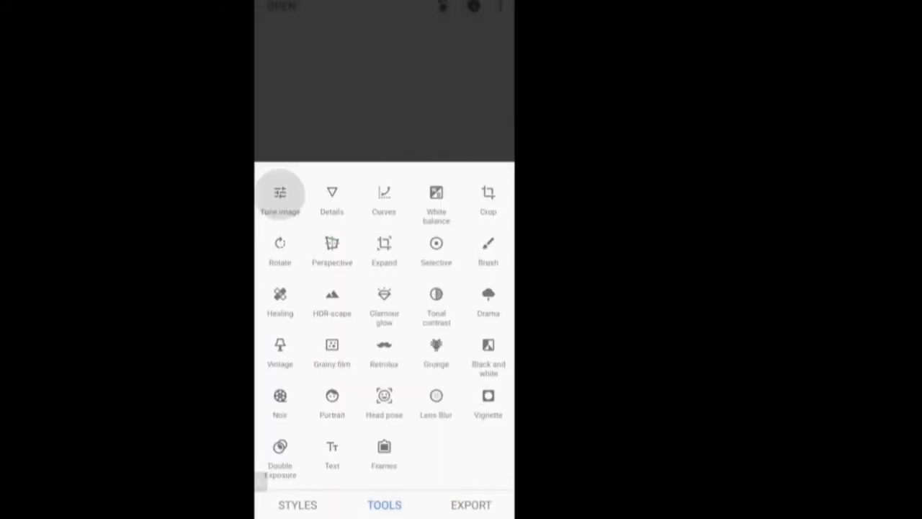
left_click(279, 195)
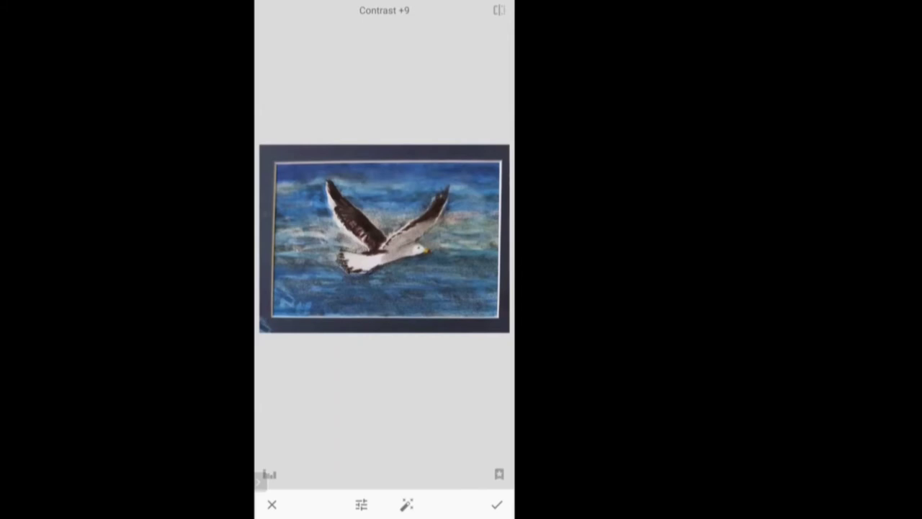
left_click(360, 504)
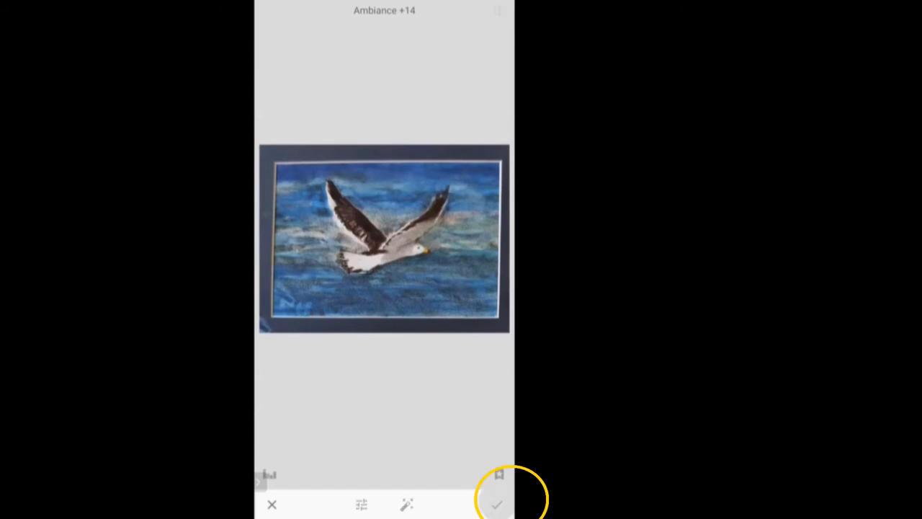
left_click(495, 504)
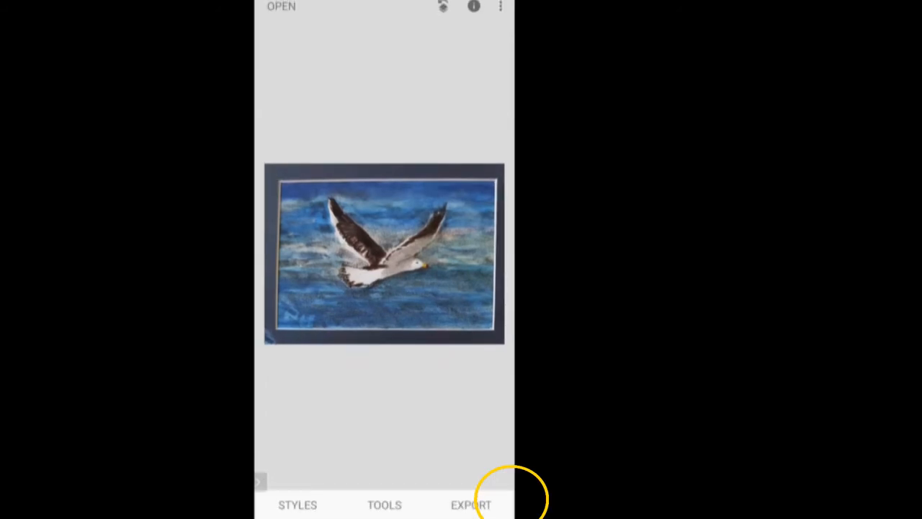
Step: Crop away the dark mat border so only the painted scene remains, and confirm
left_click(383, 504)
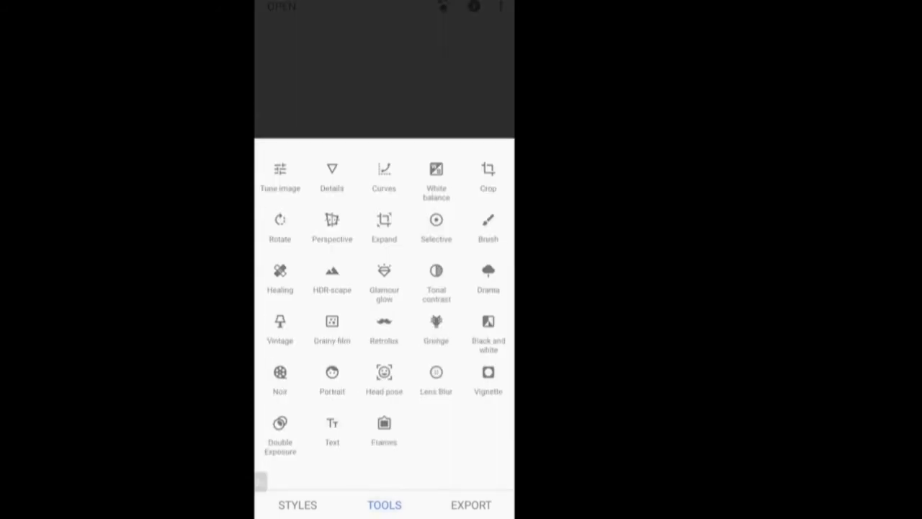
left_click(383, 504)
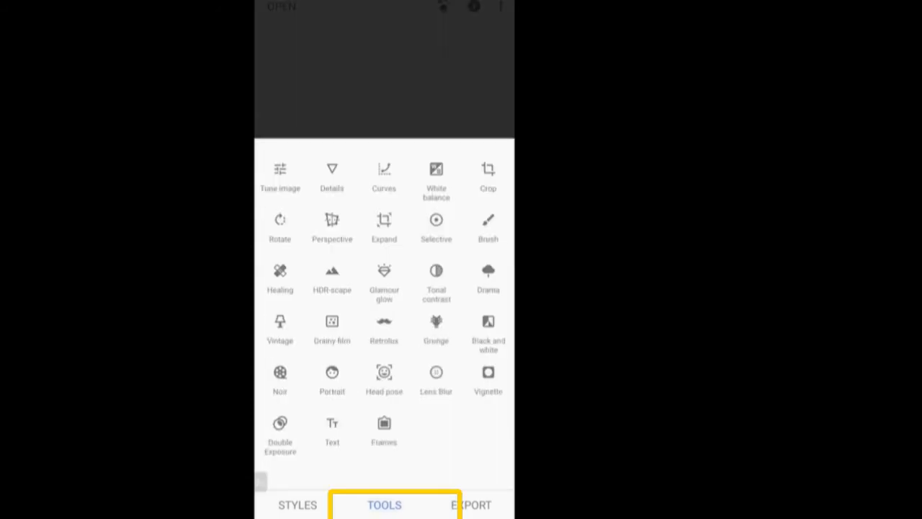
left_click(487, 173)
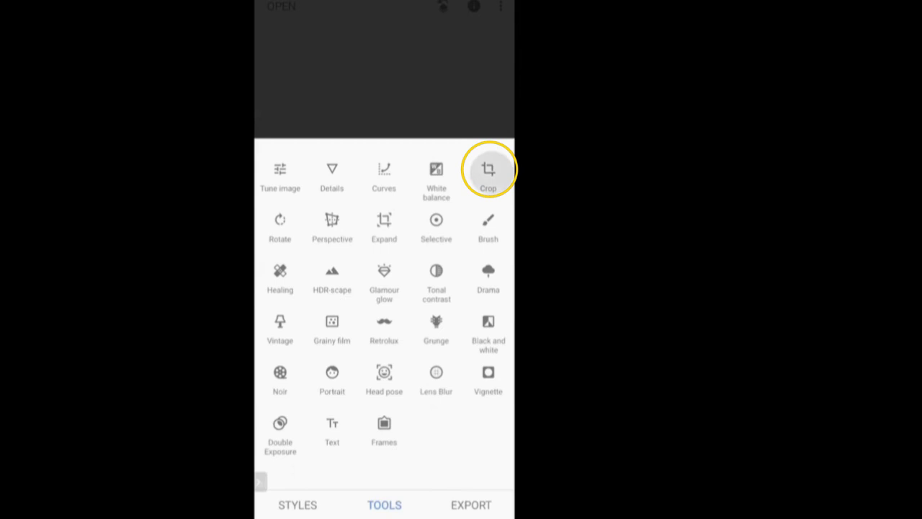
left_click(487, 170)
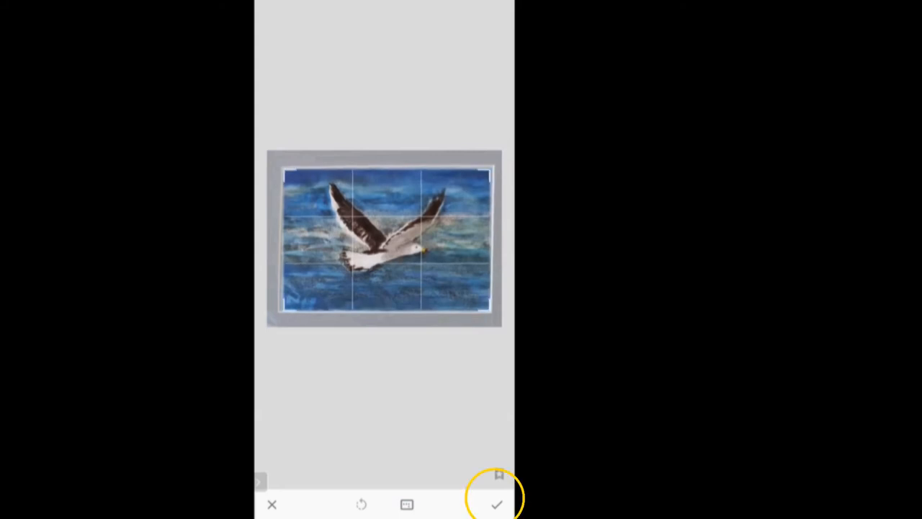
left_click(496, 504)
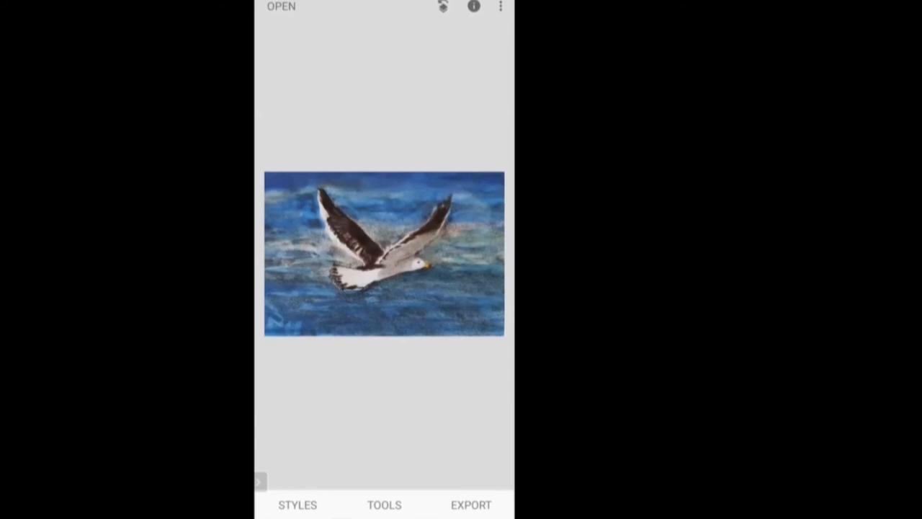
left_click(443, 6)
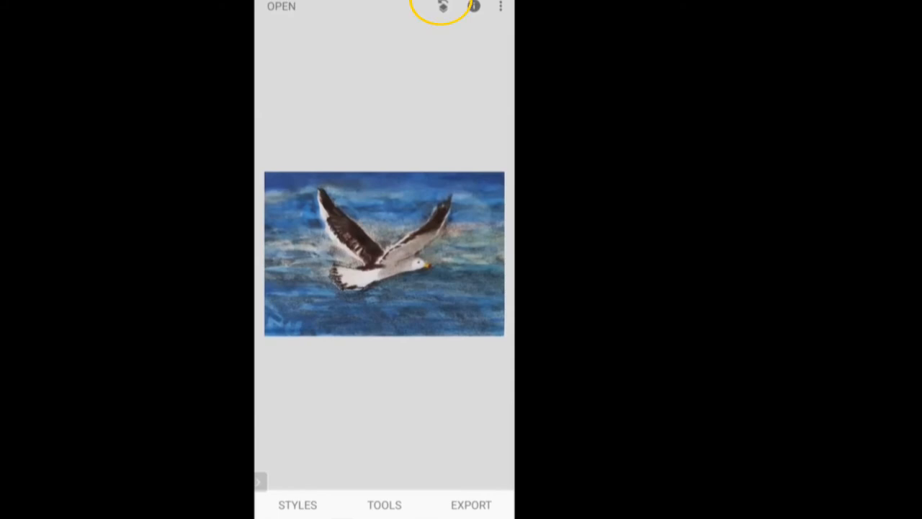
left_click(384, 504)
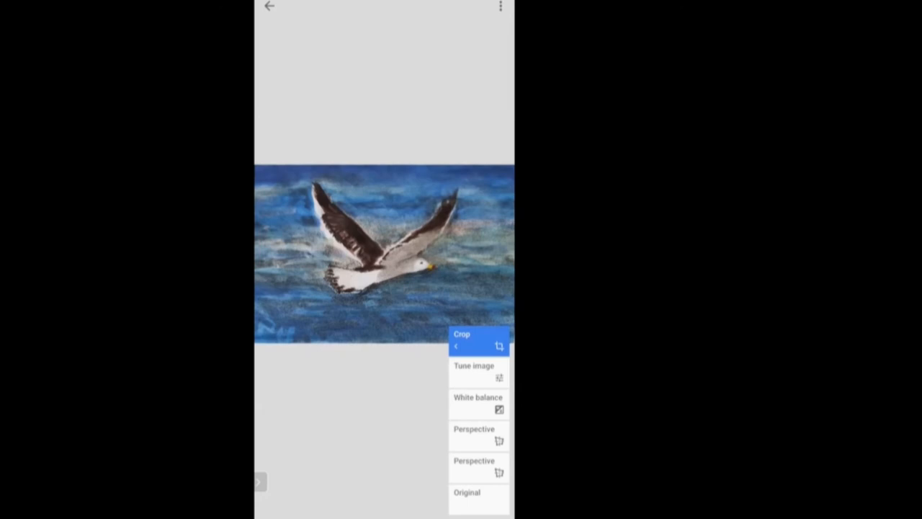
left_click(270, 6)
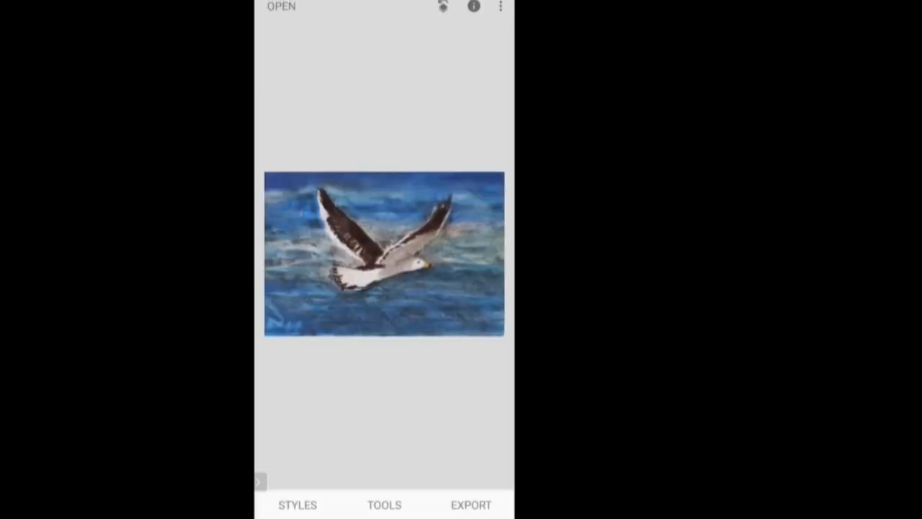
left_click(470, 504)
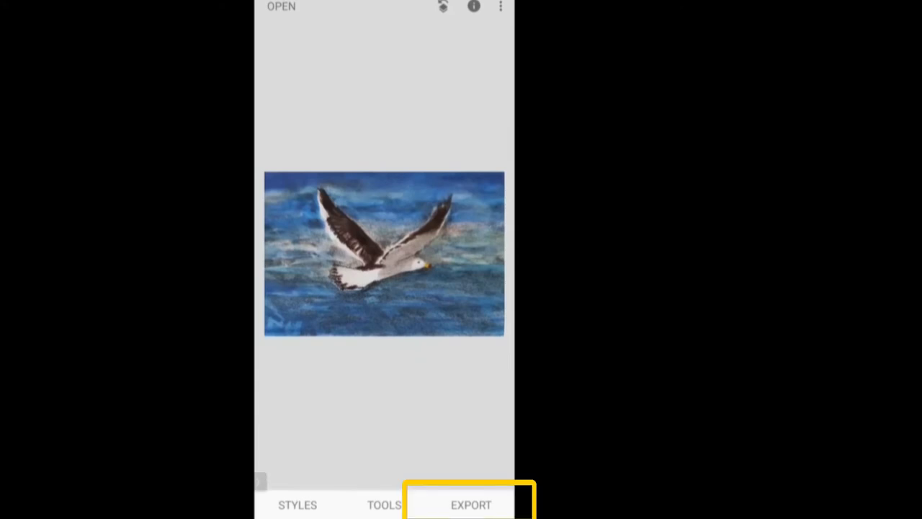
Step: Export via Share to Facebook, targeting a post in the WATERCOLOUR VICTORIA group
left_click(472, 504)
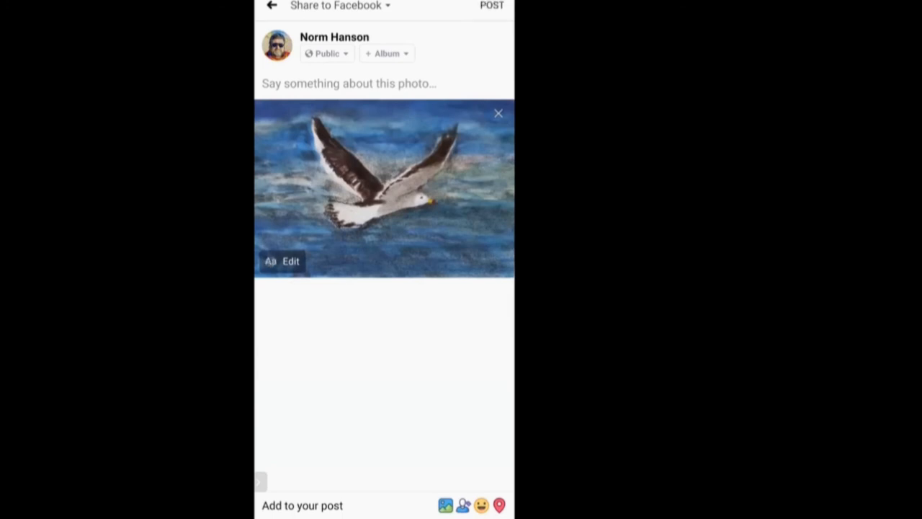
left_click(338, 6)
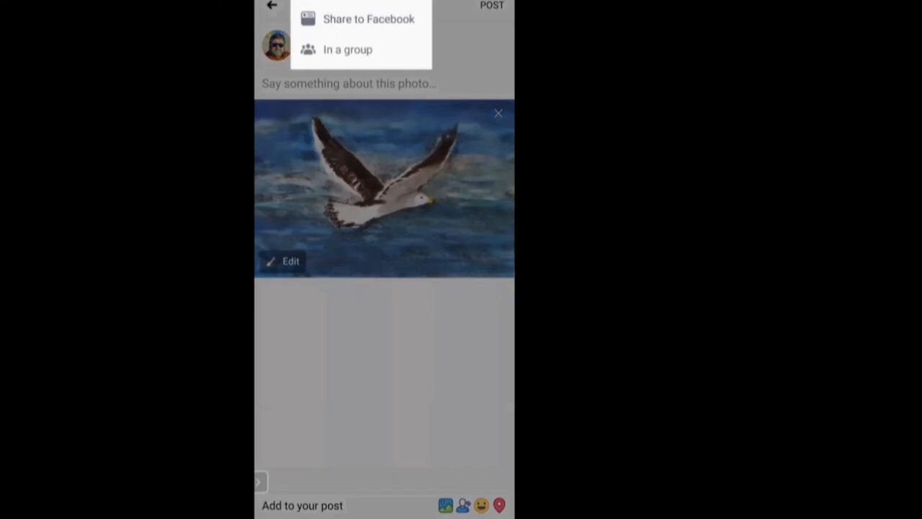
left_click(349, 49)
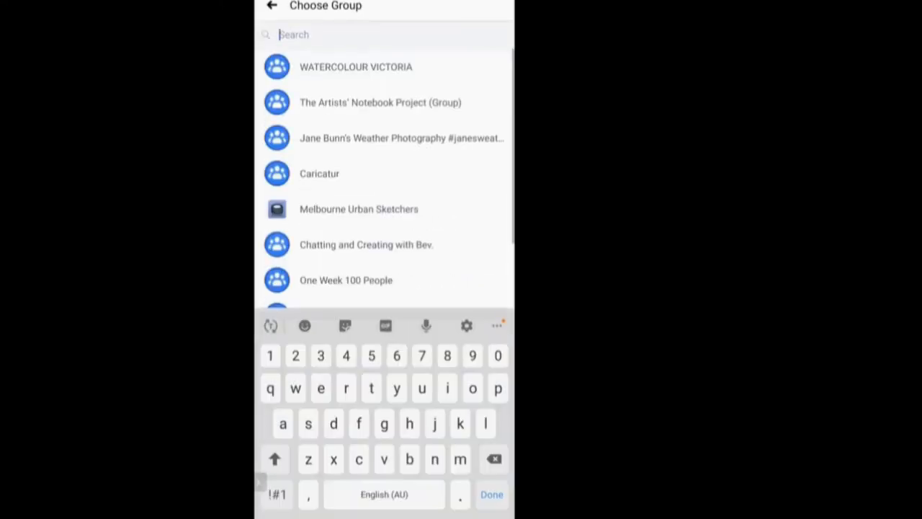
left_click(354, 66)
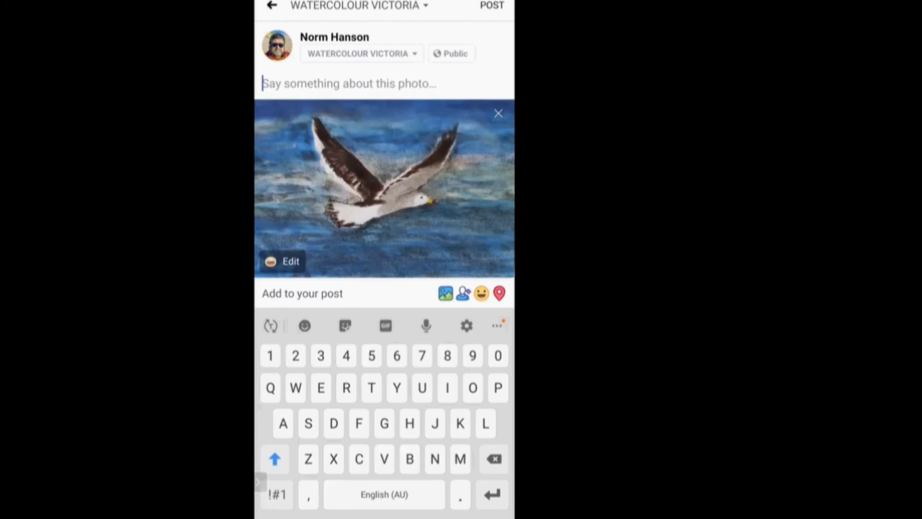
Step: Caption the post "Shared in demo of snapseed" and publish it to the group
type("Shat")
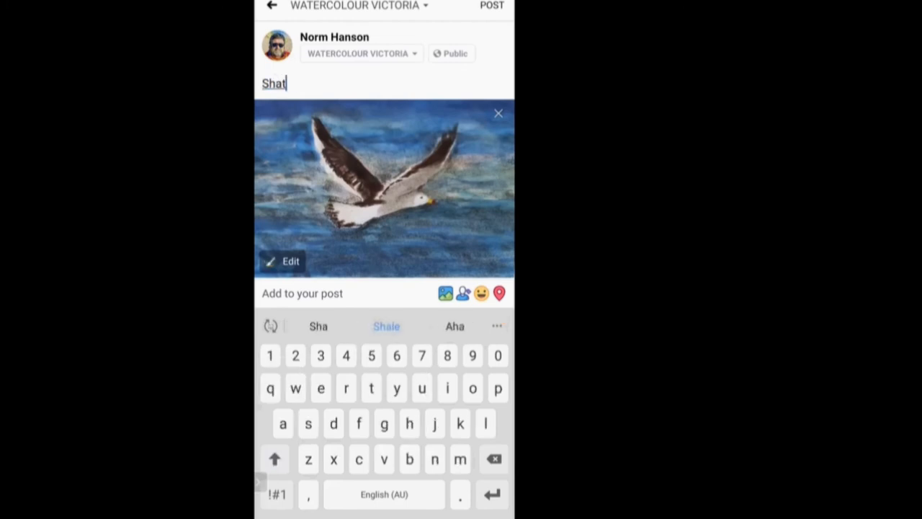
left_click(493, 458)
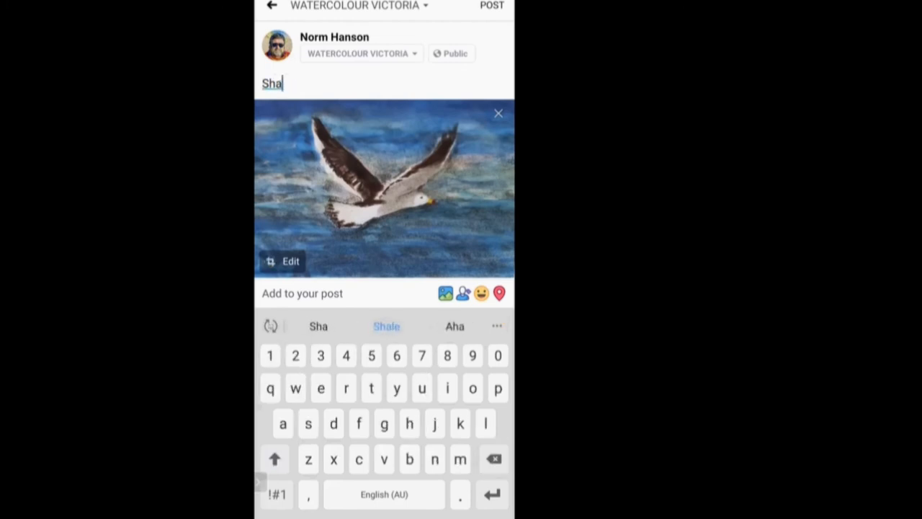
type("red")
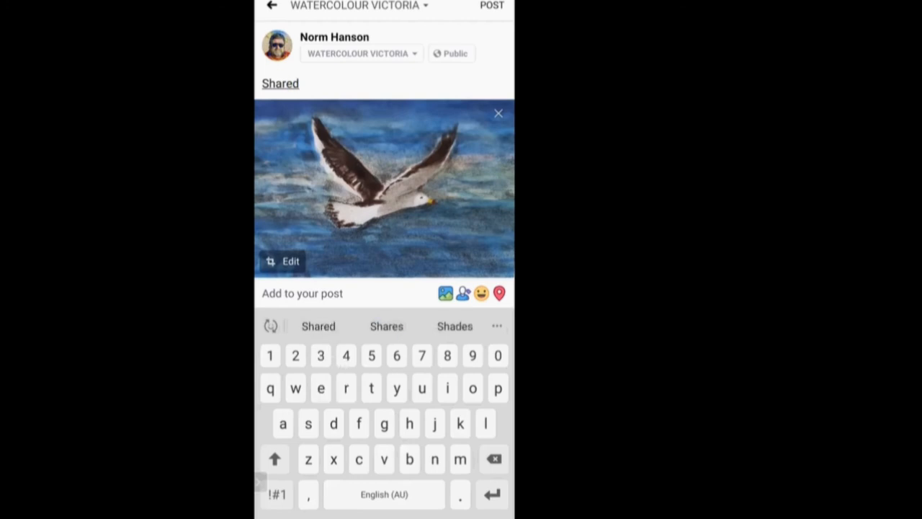
type("in")
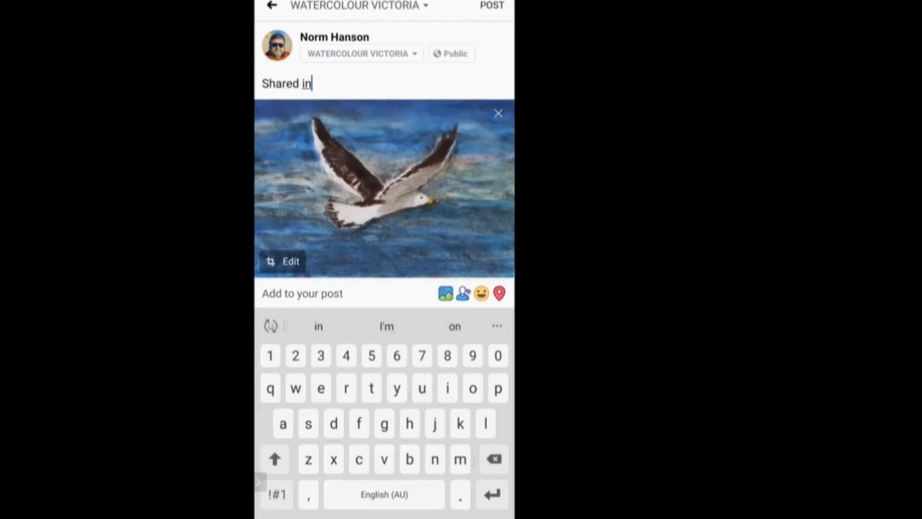
type("xeb")
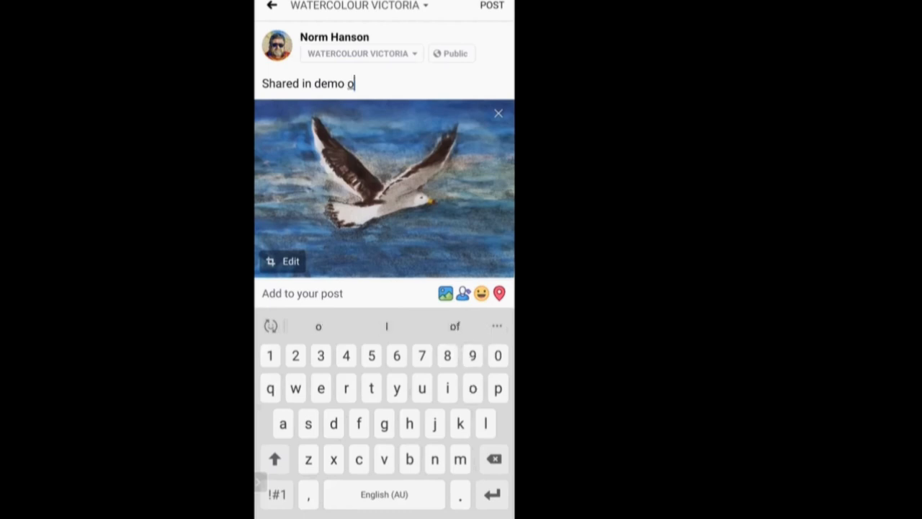
type("f sna")
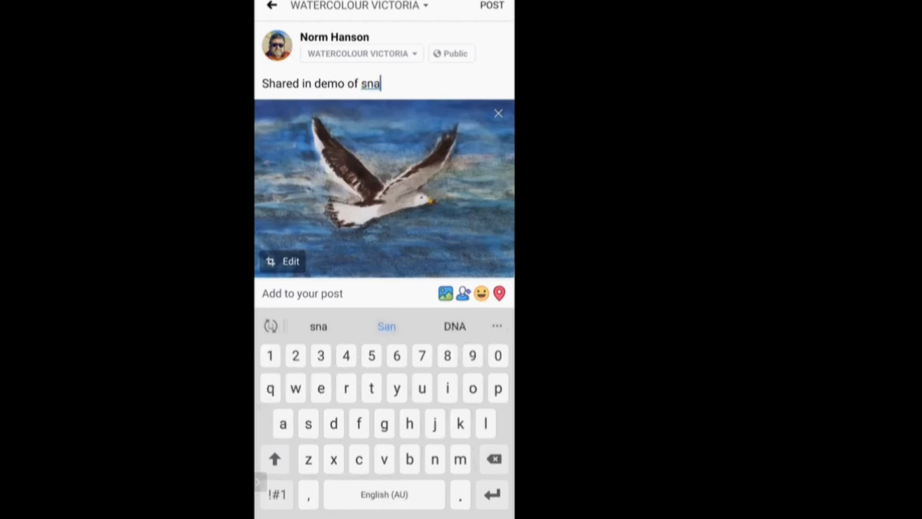
type("pseed")
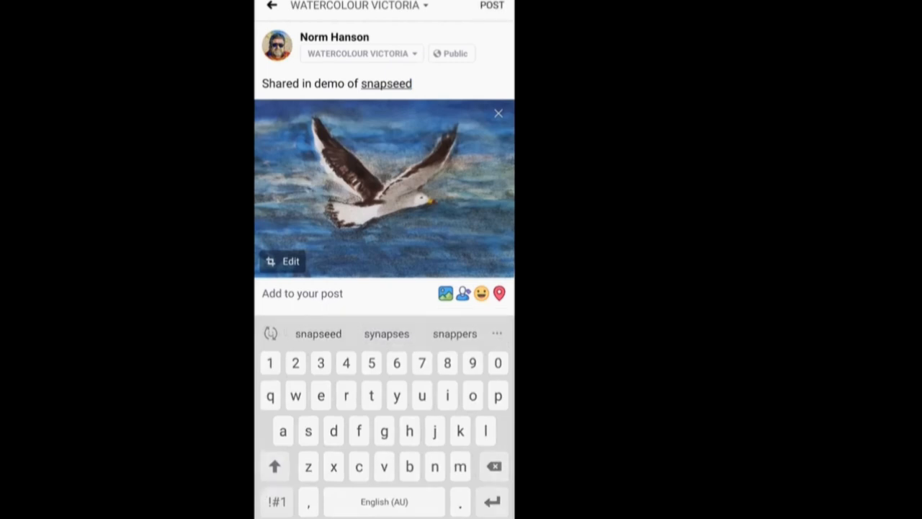
left_click(282, 261)
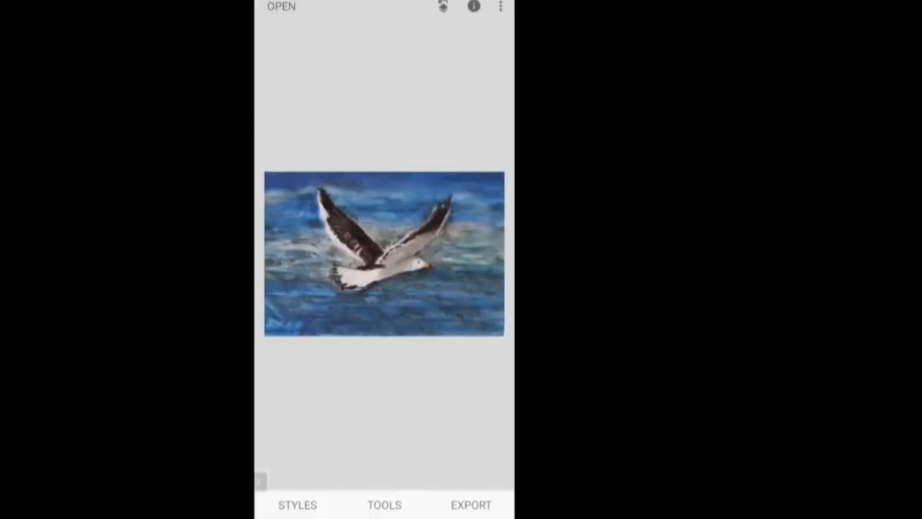